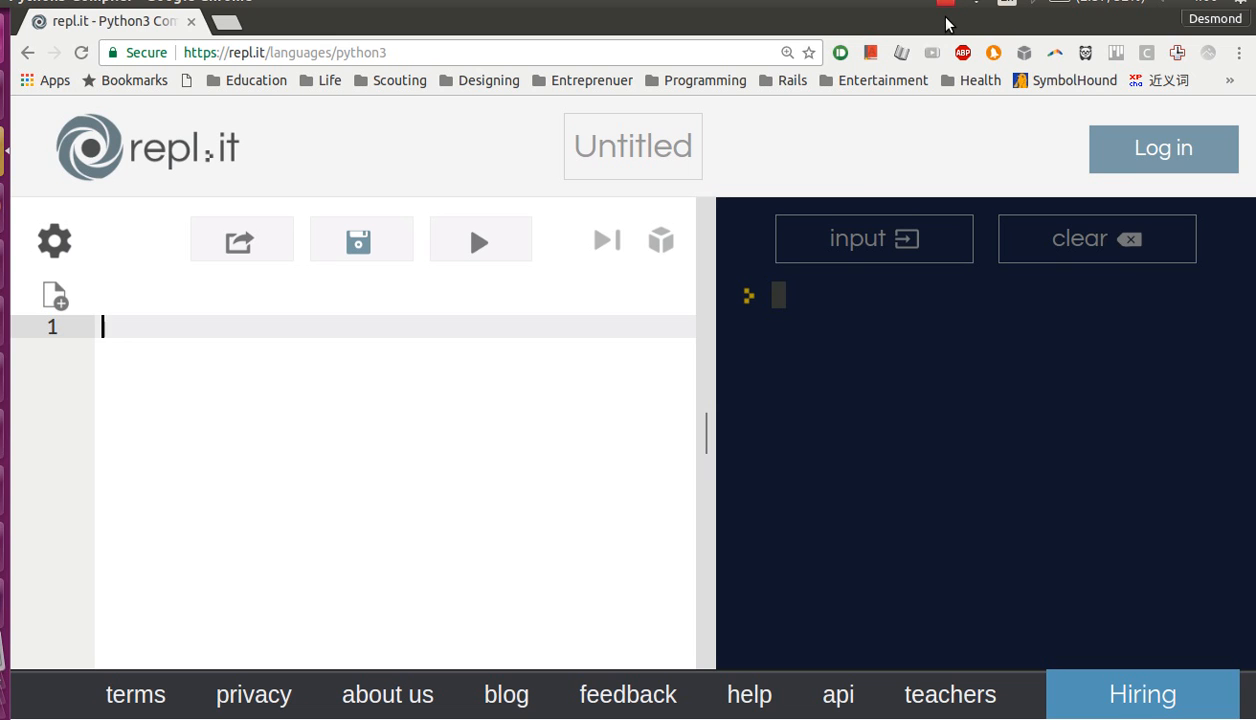
- Enter ten print lines for 1 through 10 and run them to show 1–10 in the console
text(#while l)
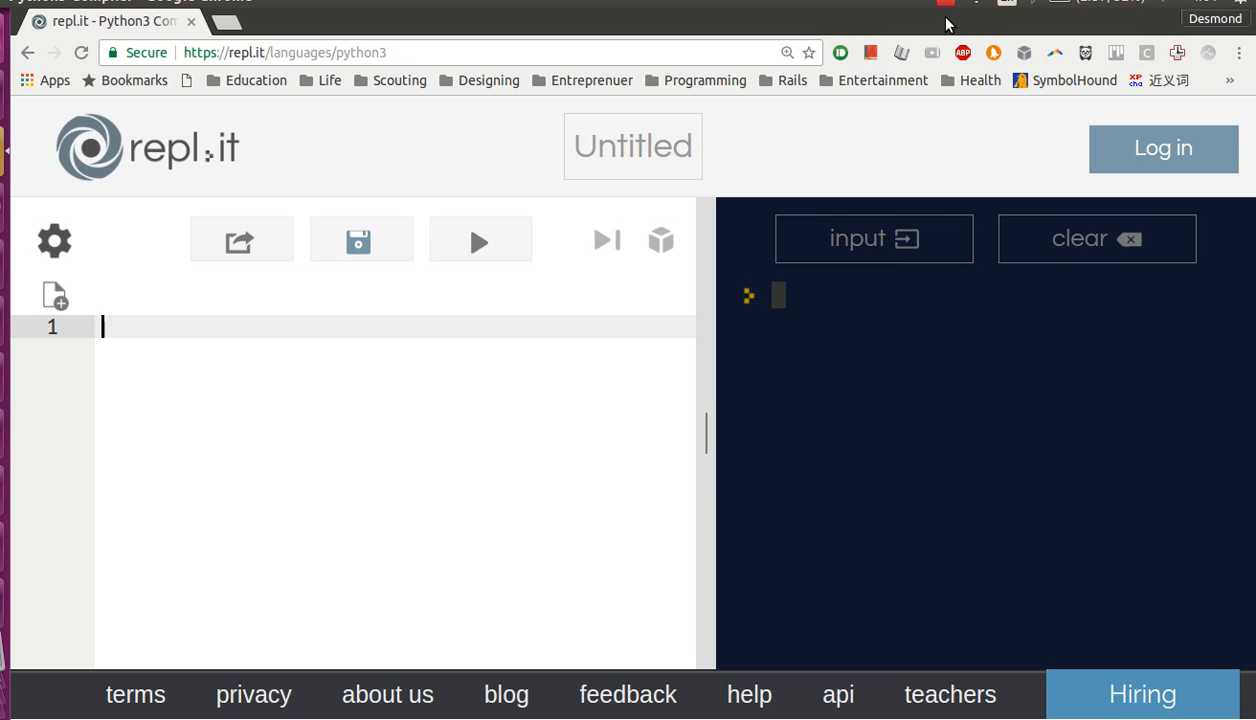
text(print(10)
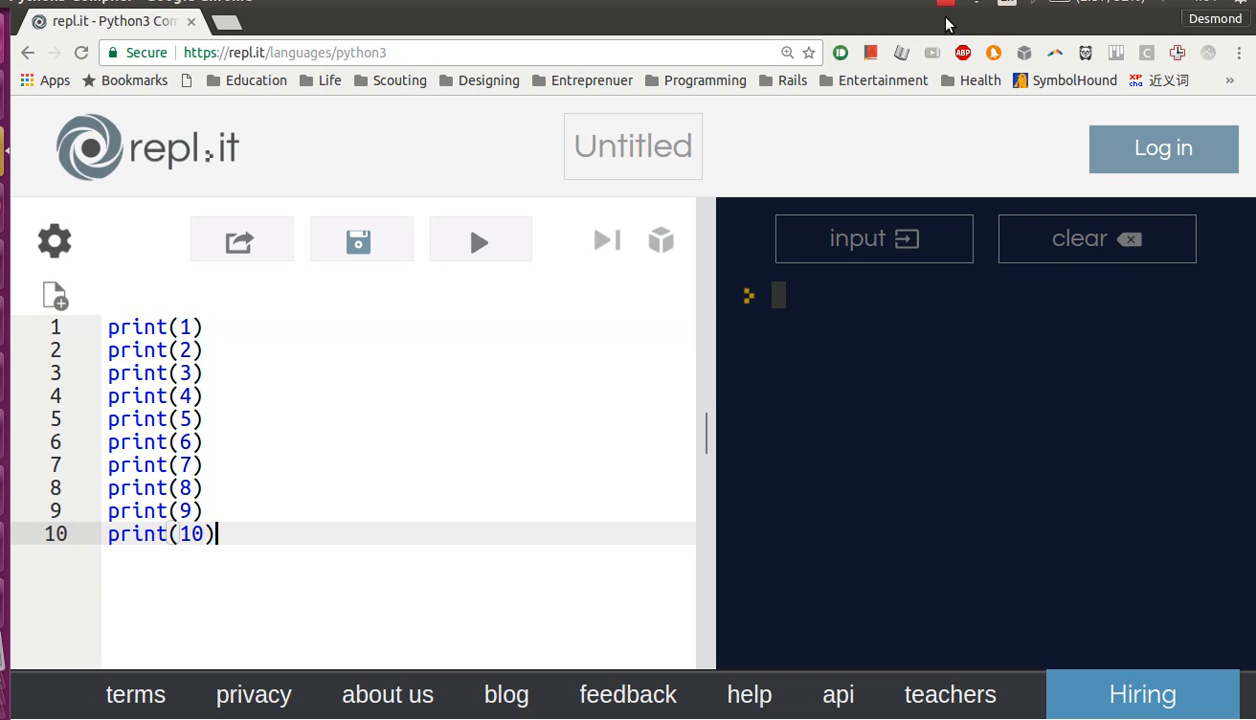
mouse_move(328, 372)
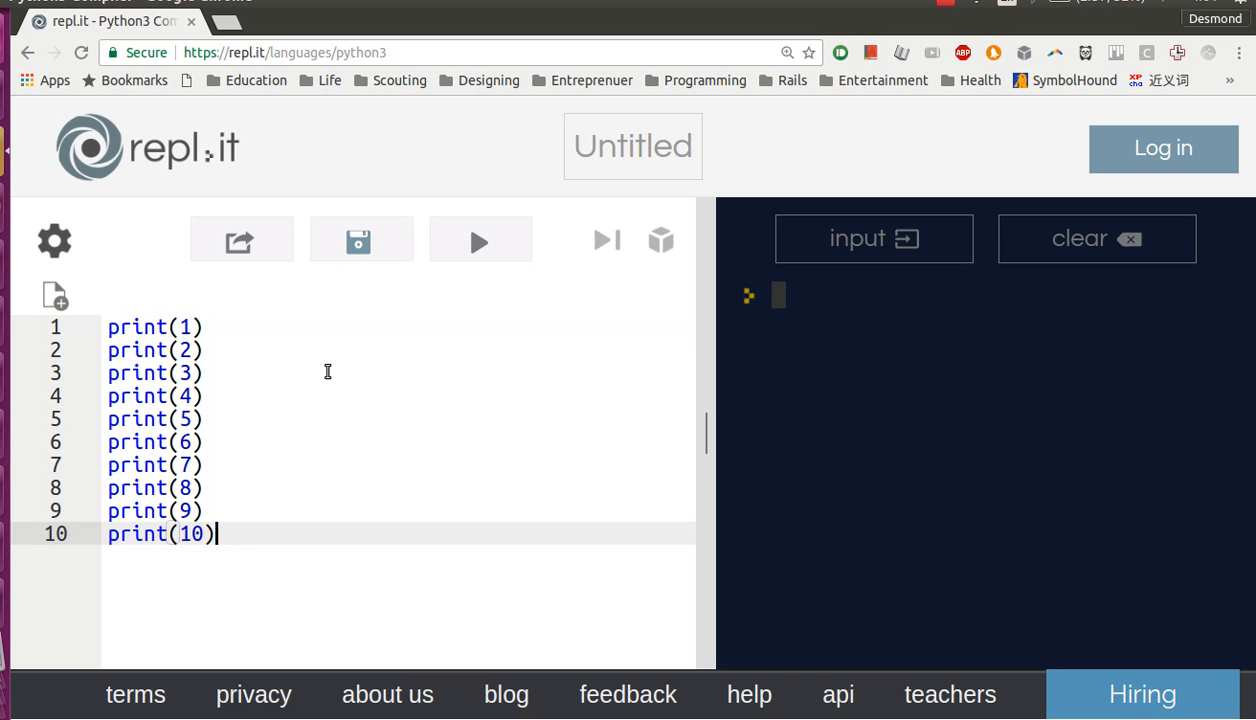
click(480, 240)
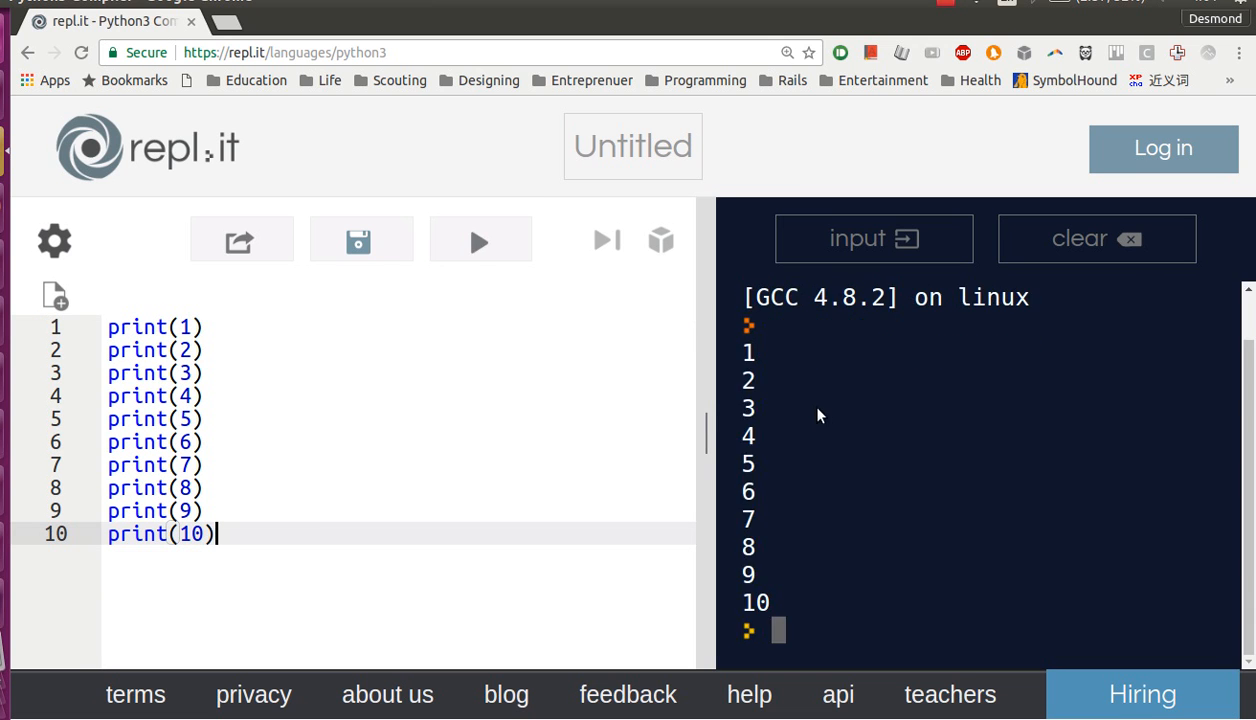
mouse_move(778, 604)
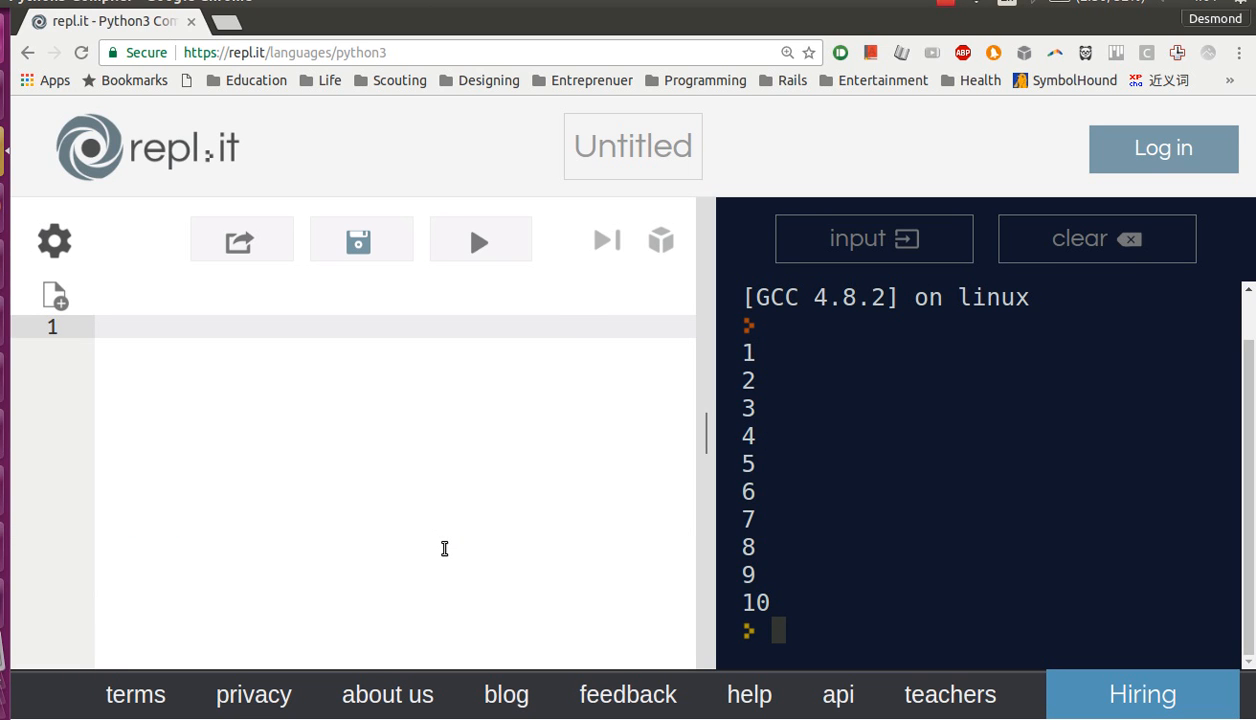
- Write x = 1, then while x <= 10: with print(x) and x += 1 indented in its body
text(x =)
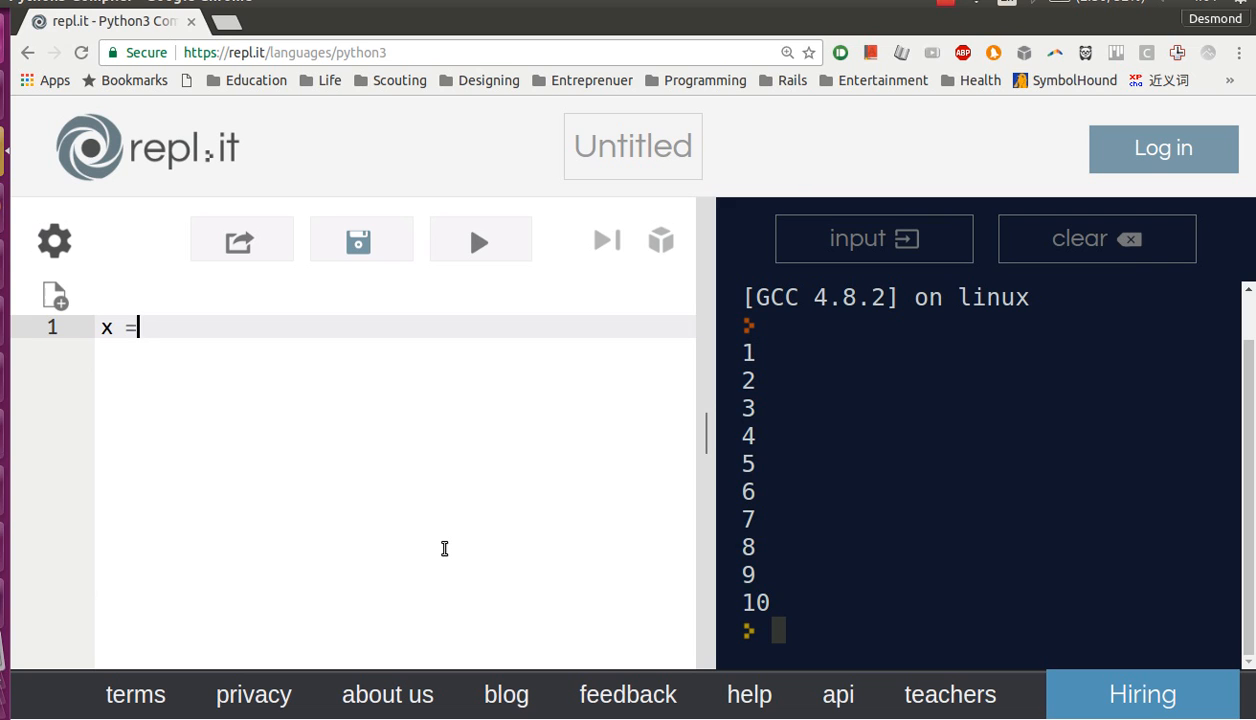
text(1)
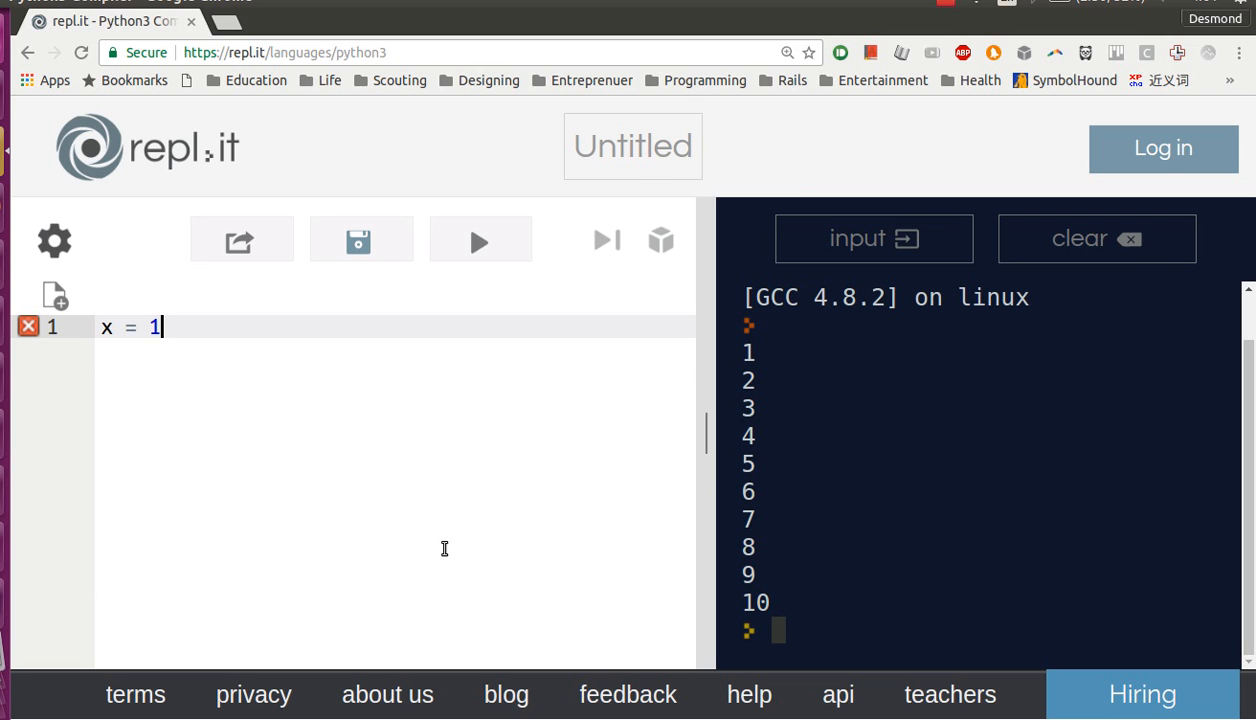
key(Enter)
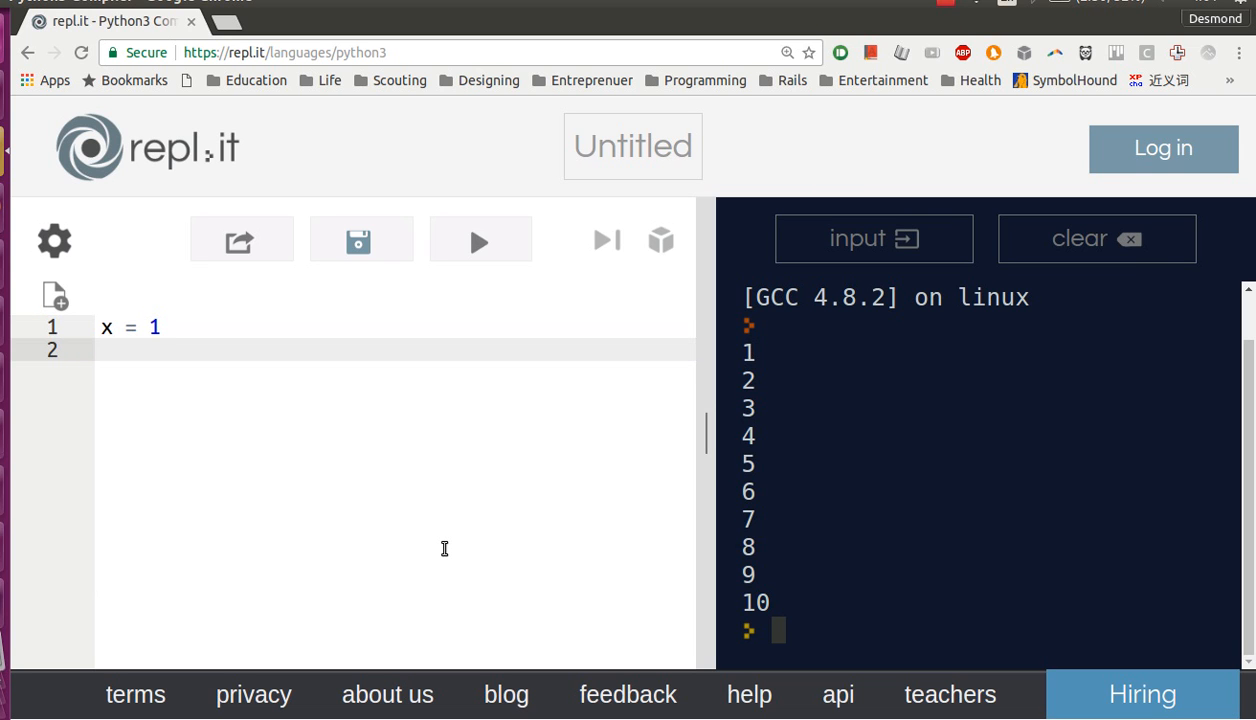
text(while)
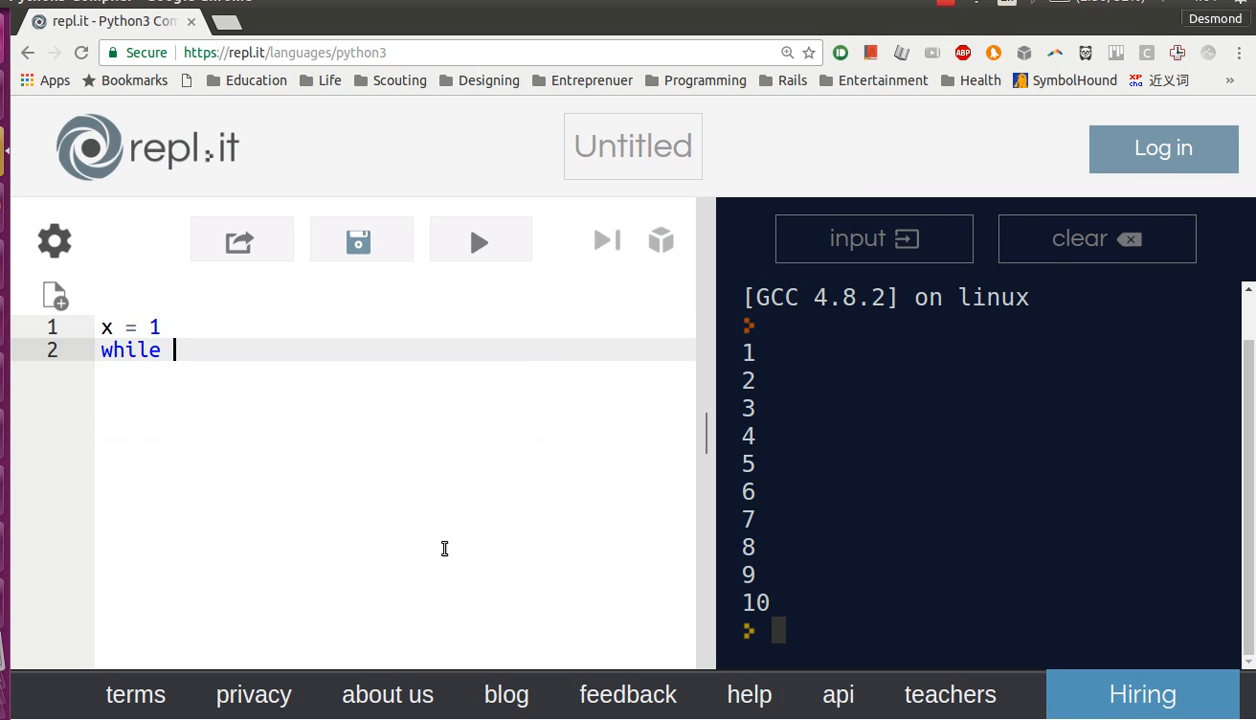
text(x <= 10:)
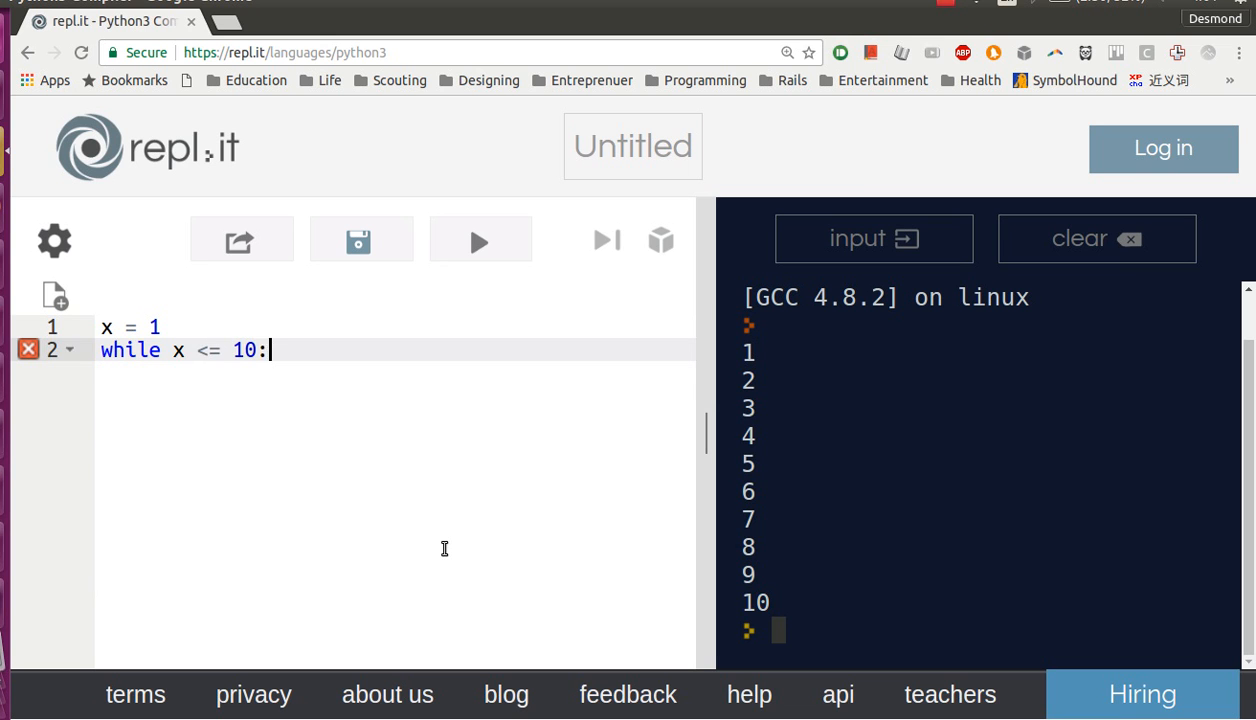
text(print(x))
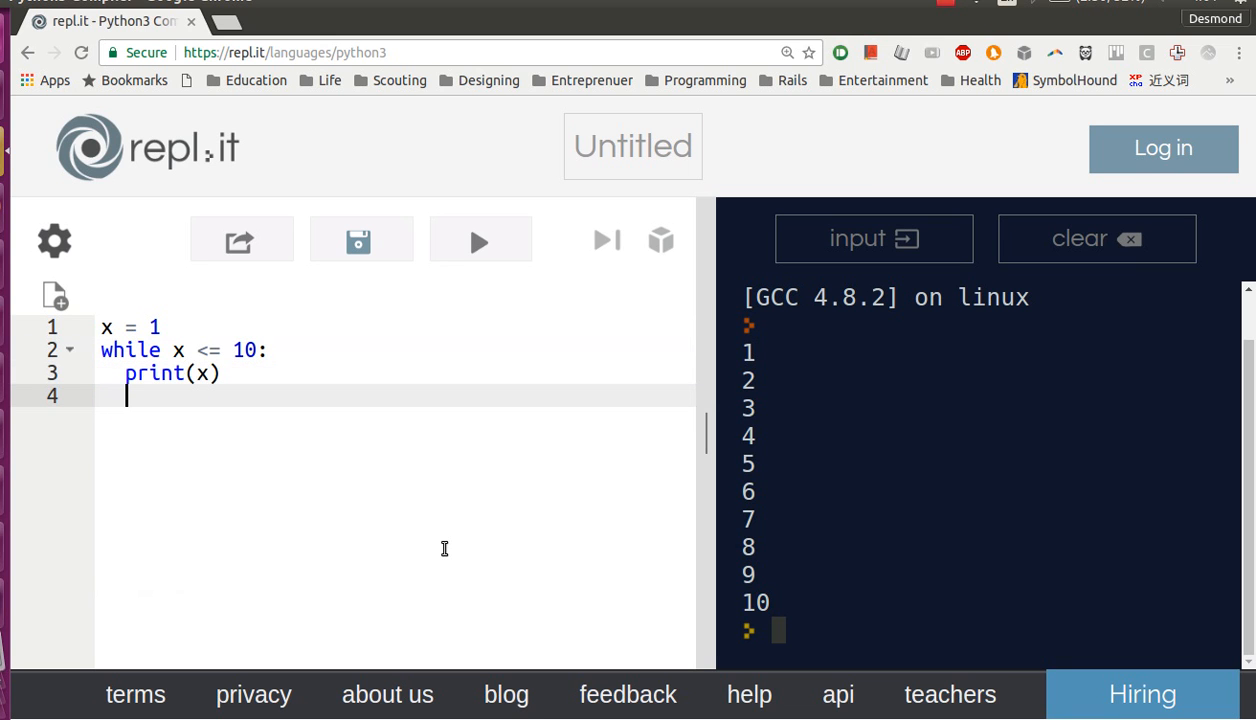
text(x += 1)
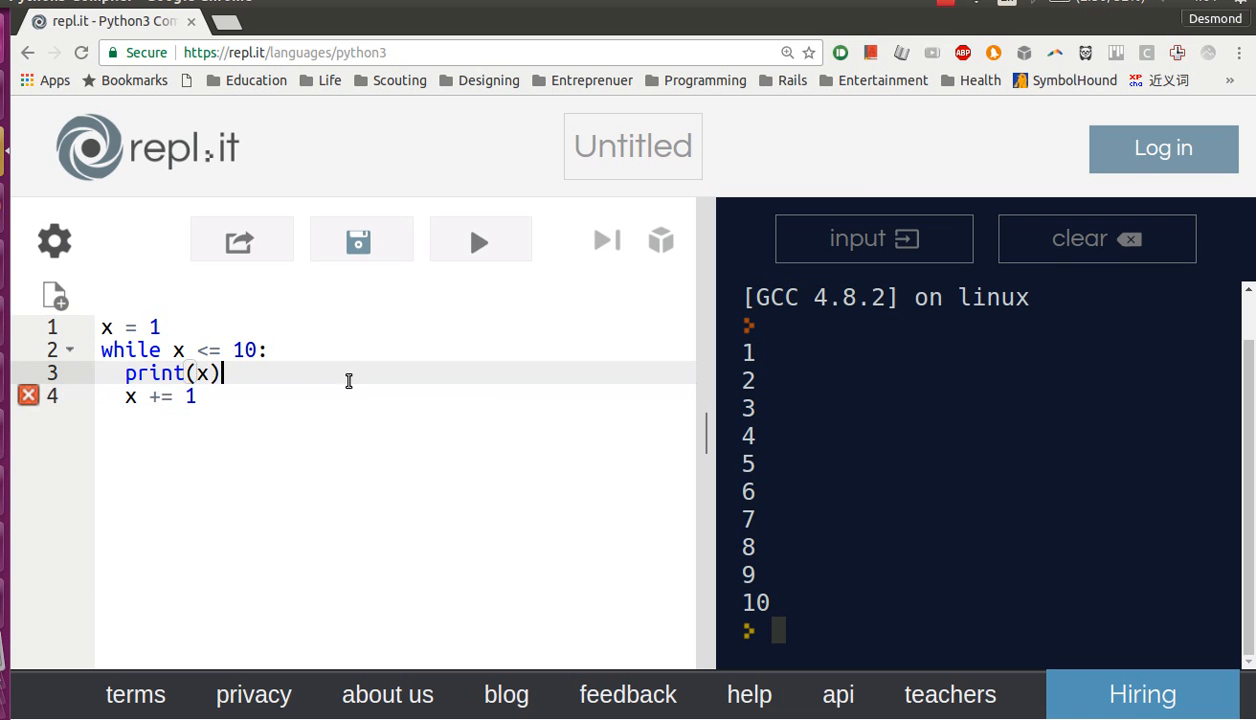
mouse_move(484, 238)
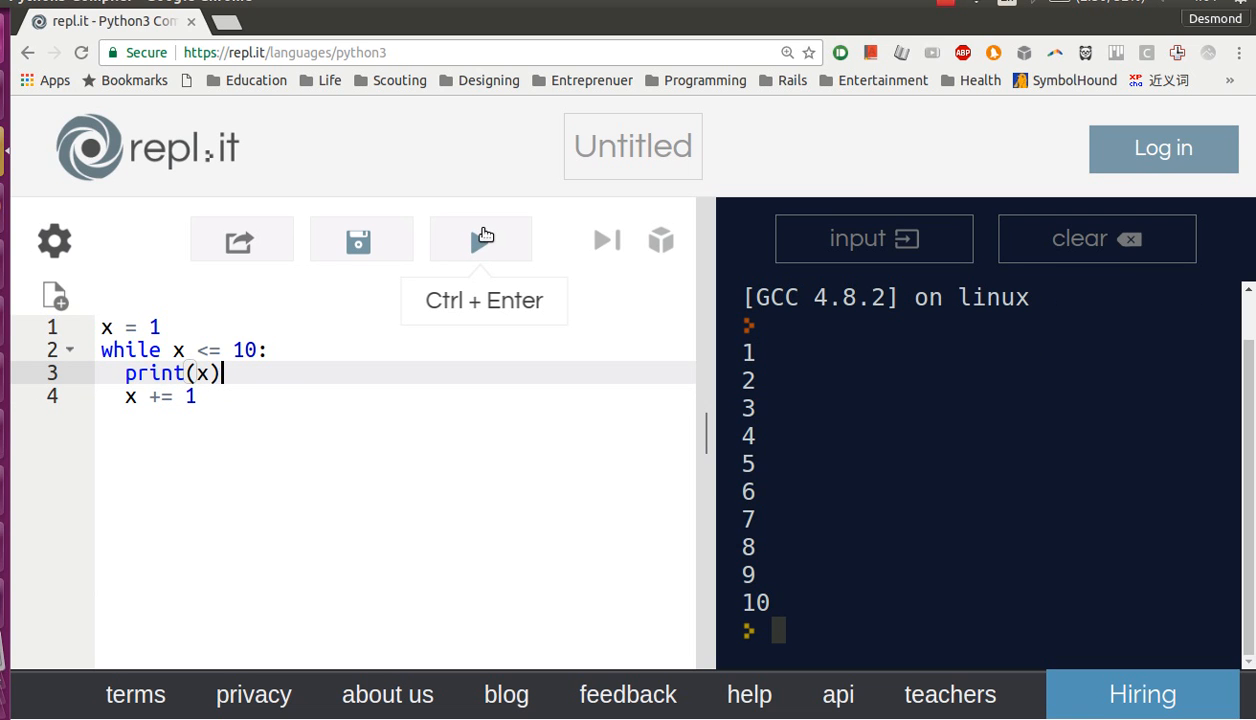
drag(760, 376, 796, 476)
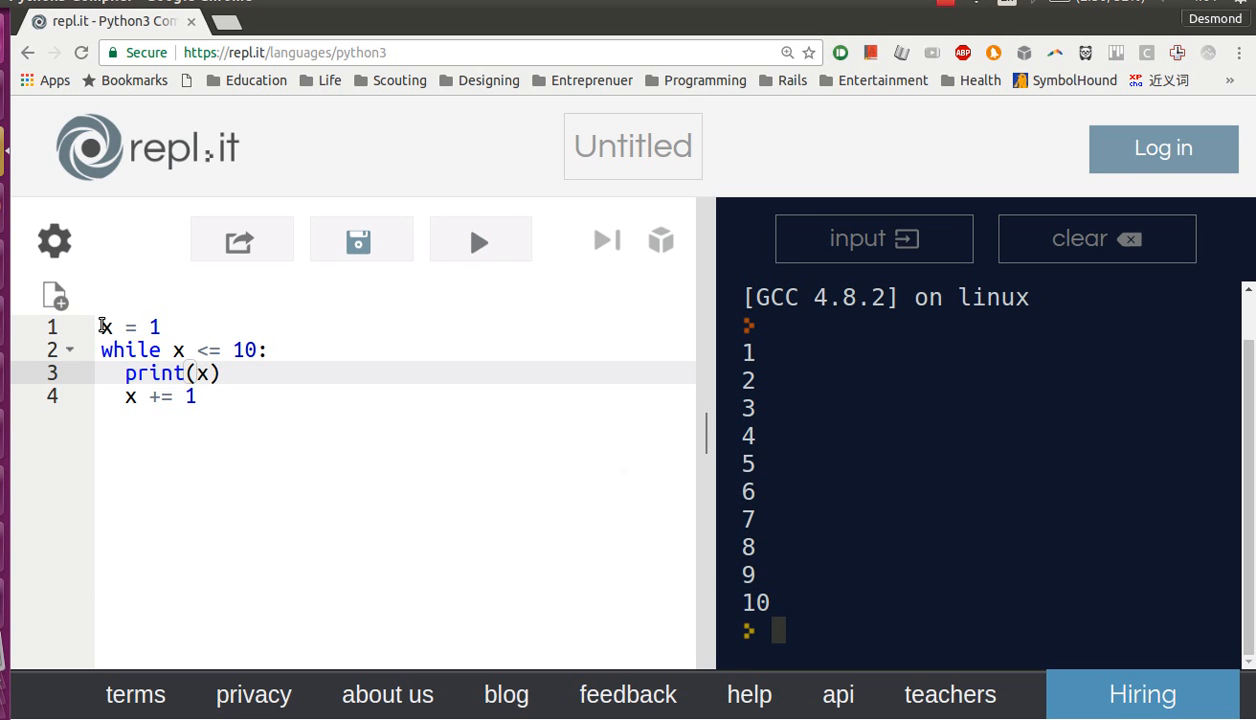
triple_click(130, 326)
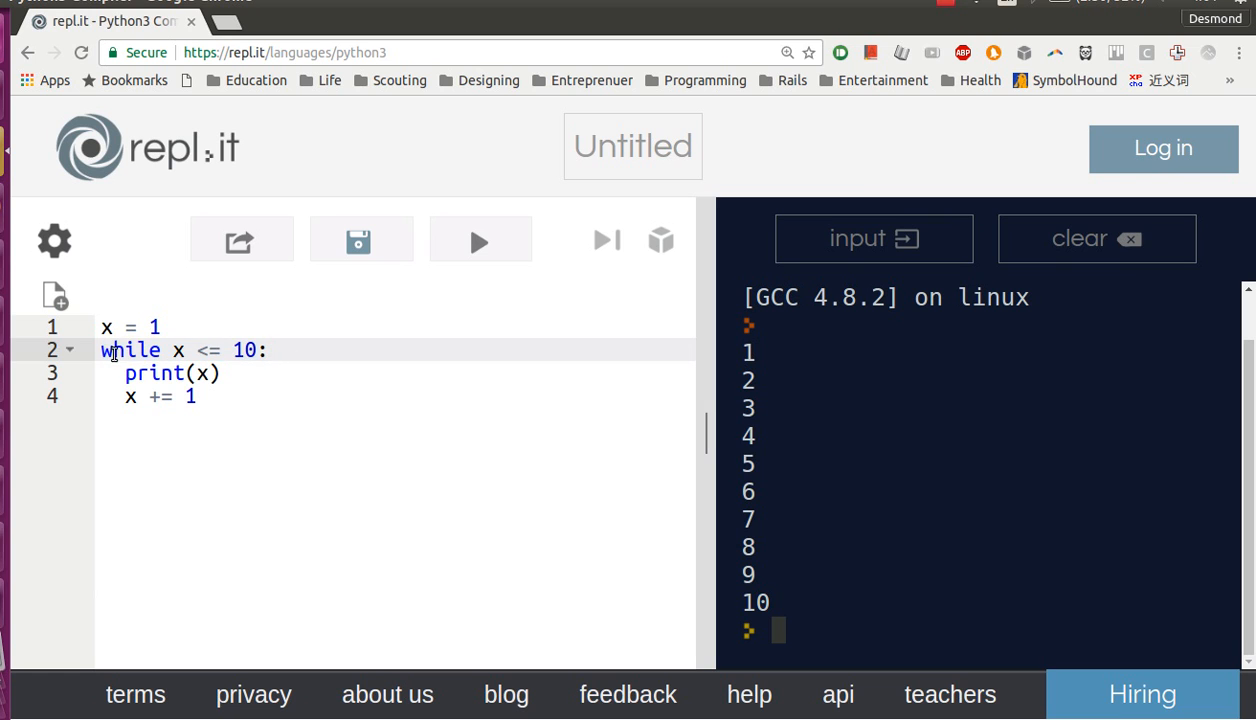
double_click(128, 348)
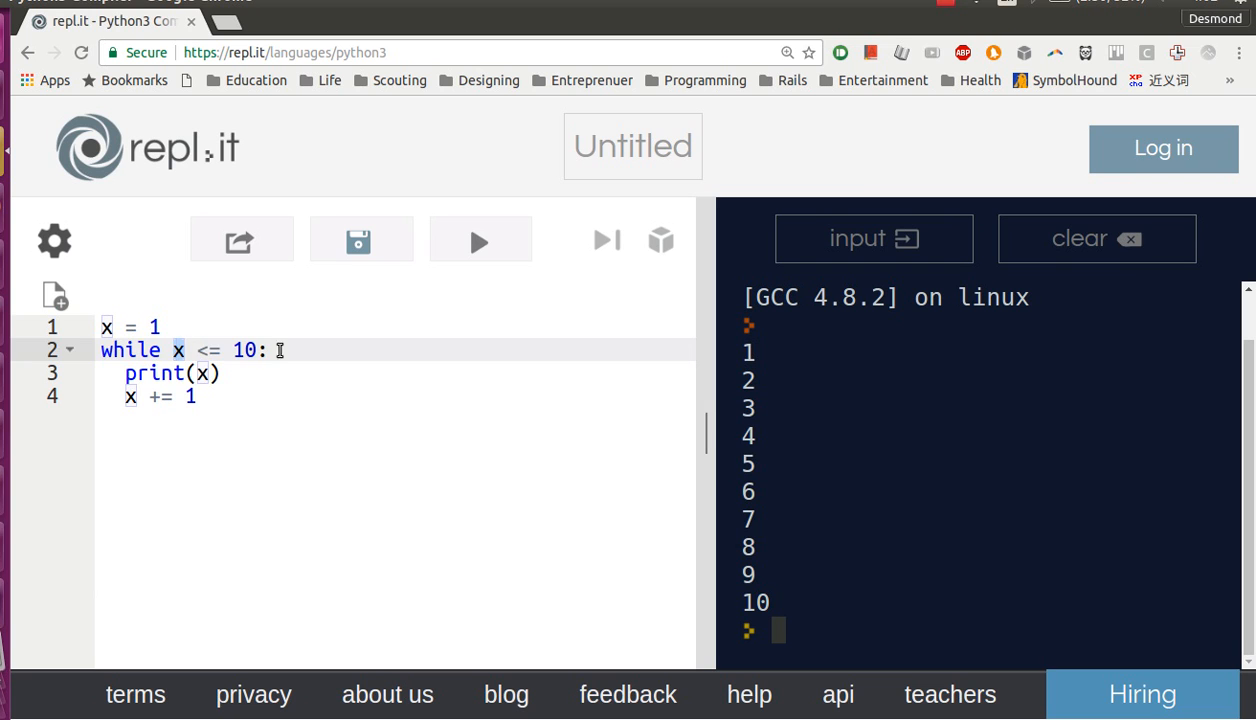
click(222, 374)
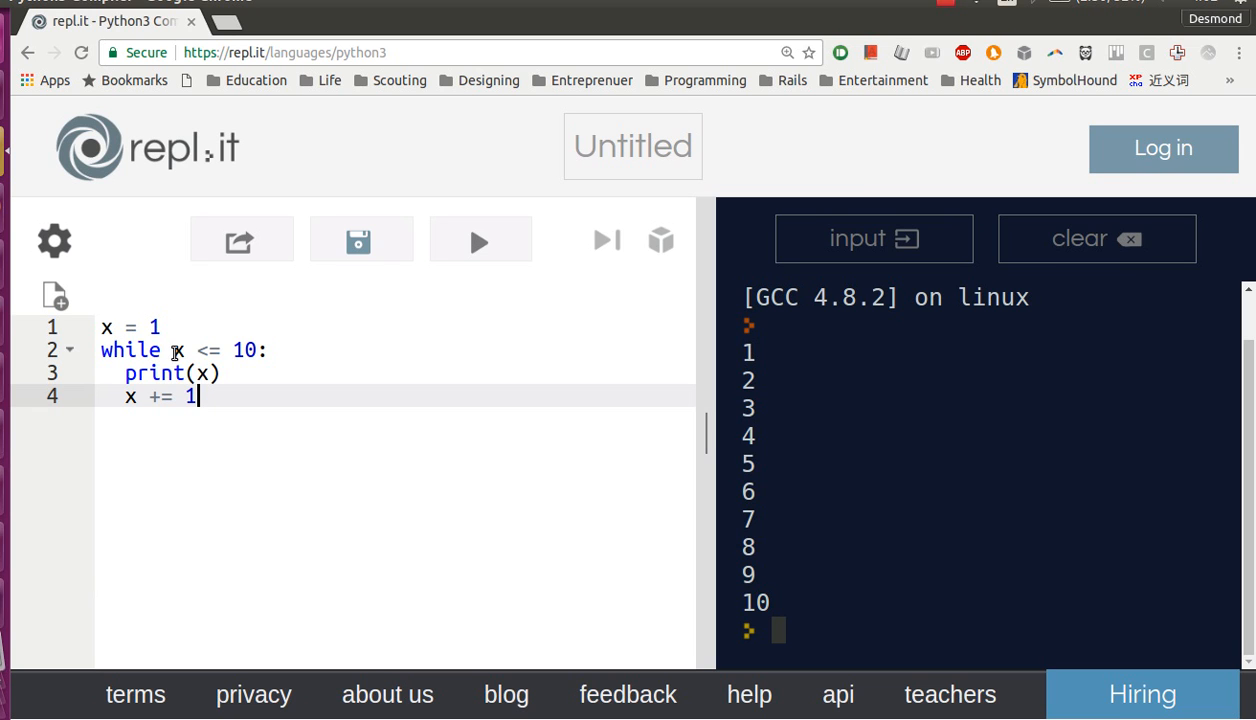
- Select along the end of line 4 to place a blank fifth line after the loop body
drag(196, 350, 262, 350)
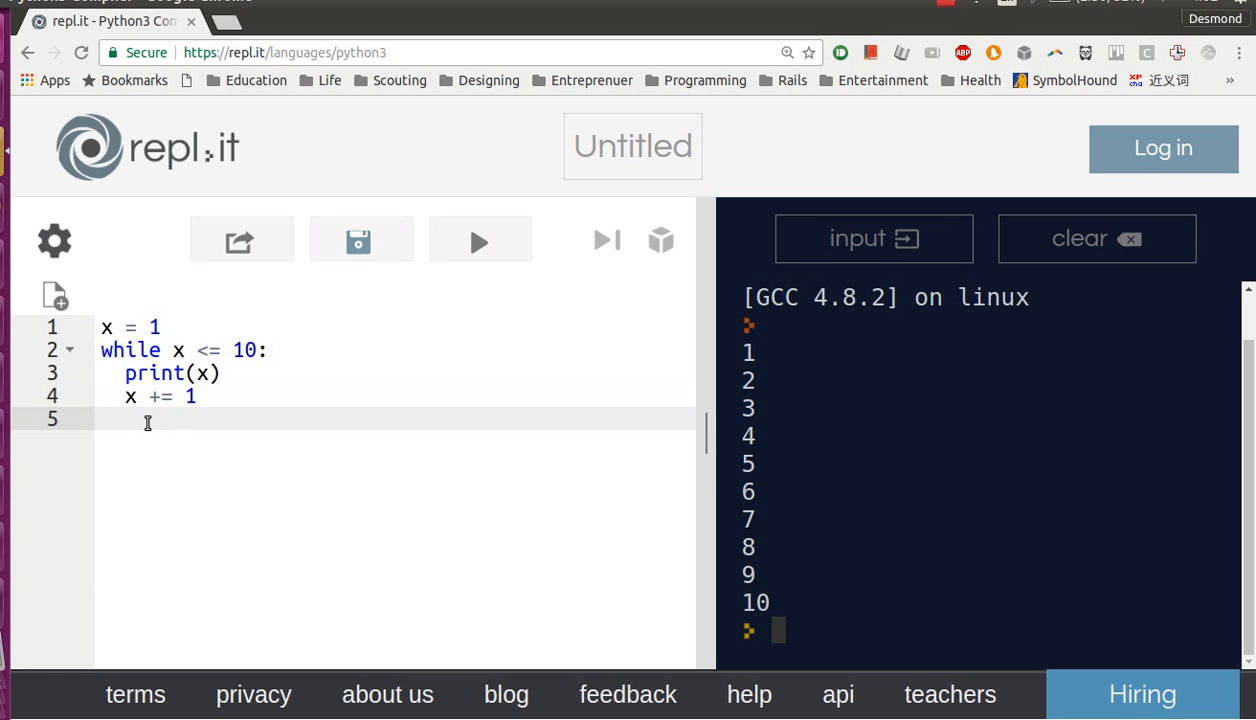
mouse_move(210, 414)
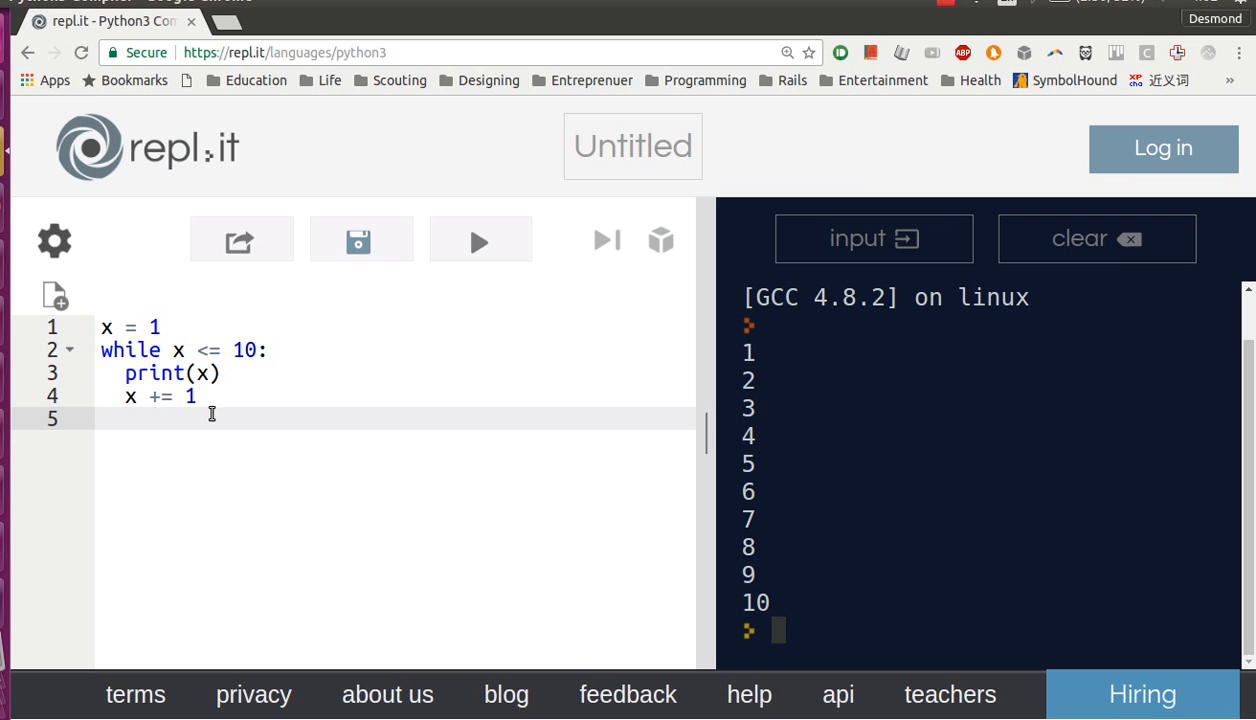
mouse_move(328, 432)
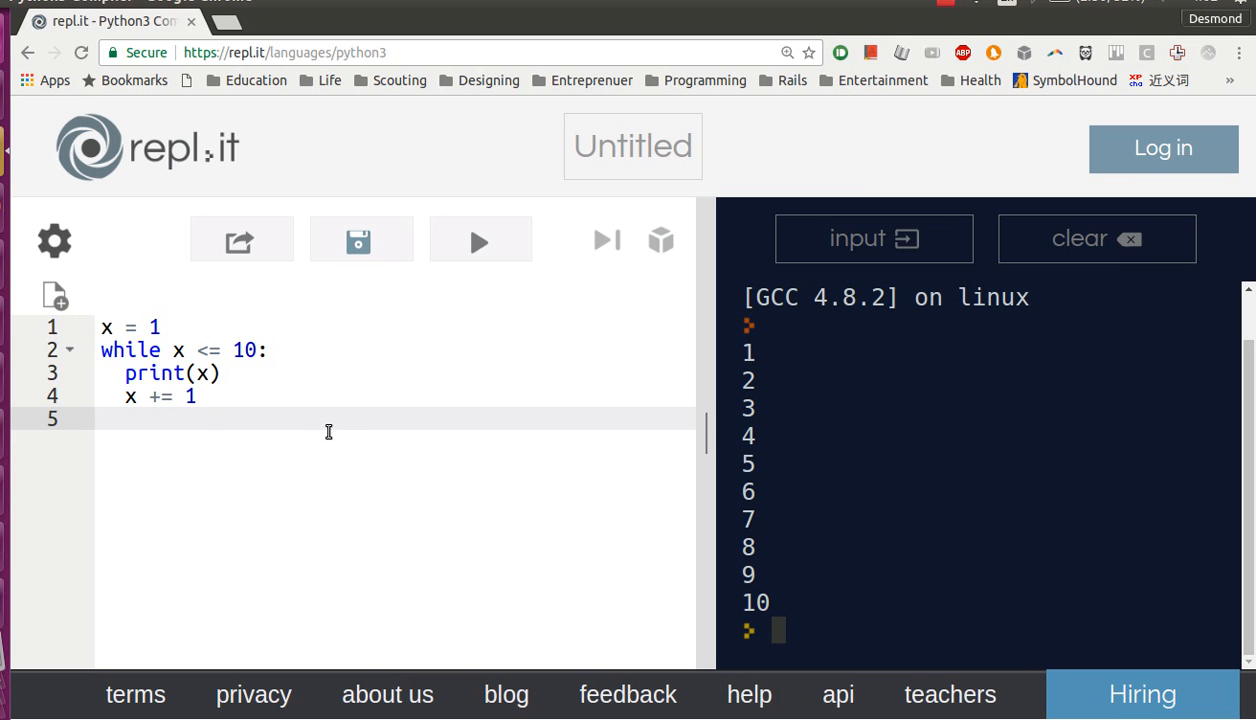
mouse_move(320, 436)
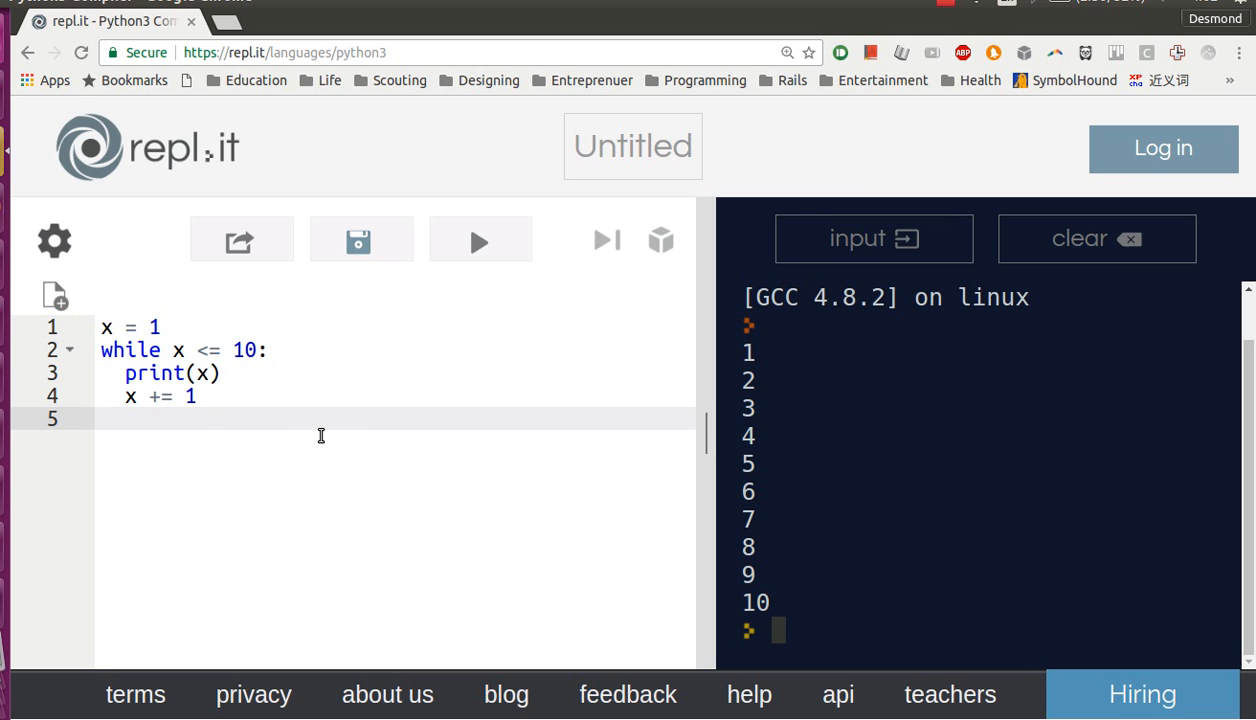